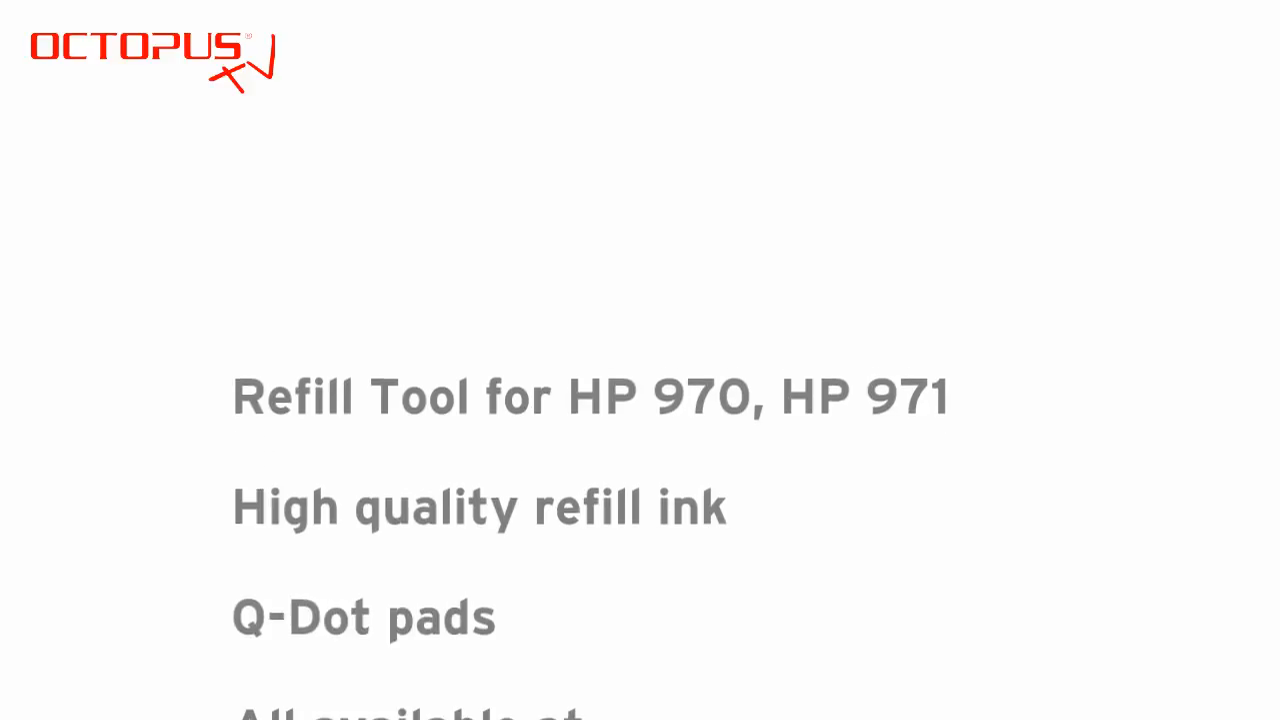
{"action": "scroll", "scroll_direction": "down", "scroll_amount": 3}
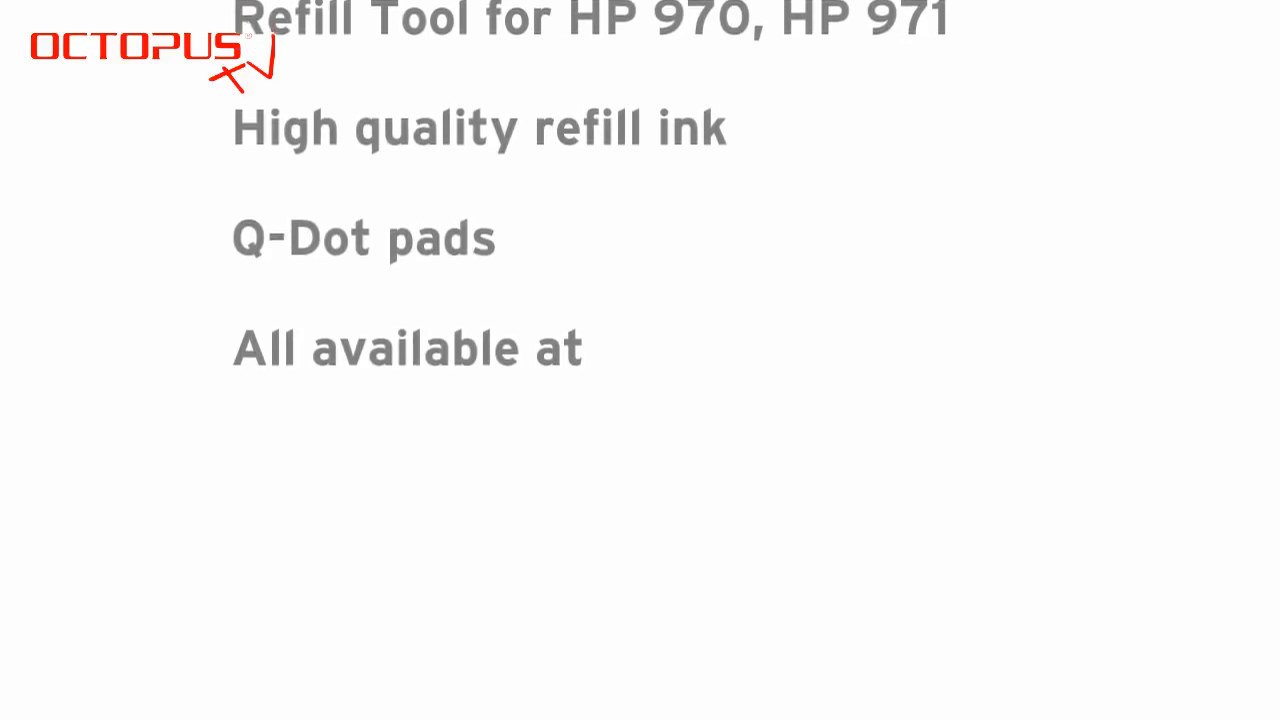